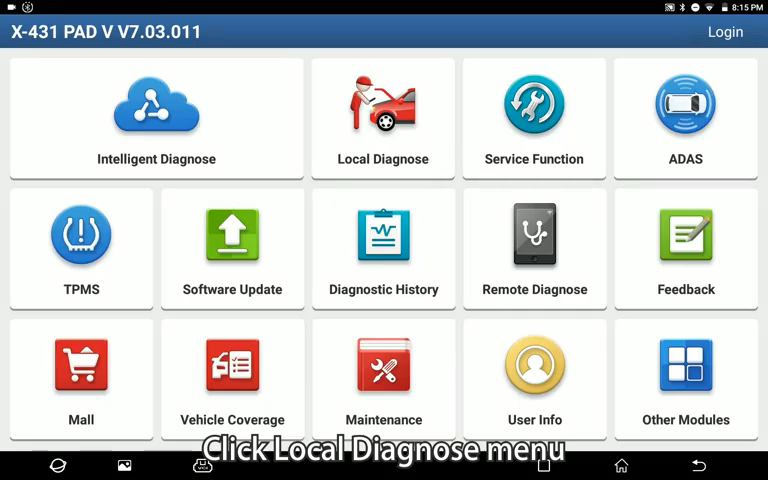
Launch PORSCHE from Local Diagnose, check its menu, and bring up the 'Really quit?' prompt.
left_click(383, 110)
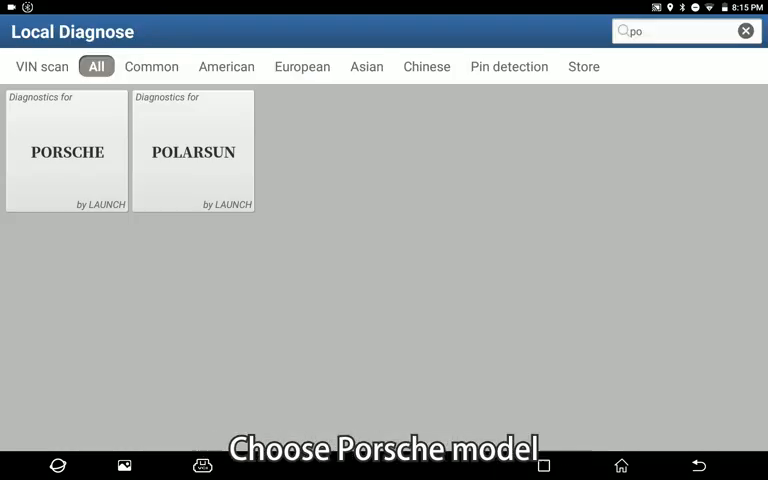
left_click(72, 150)
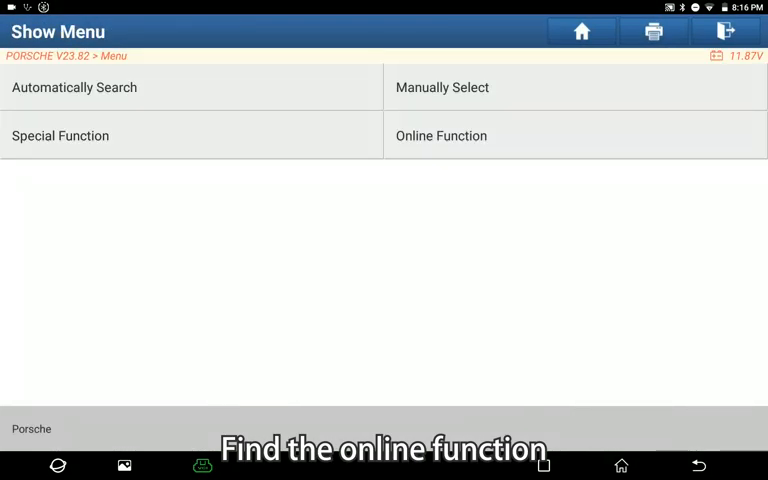
left_click(440, 135)
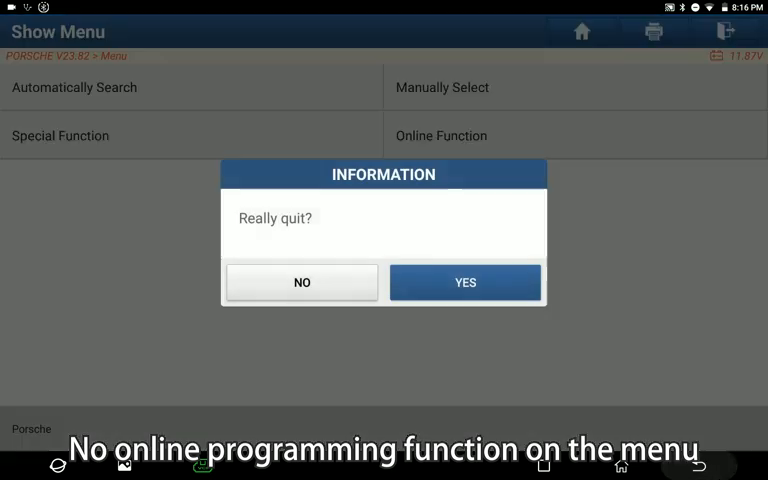
Quit Porsche diagnostics and open Files from Other Modules' built-in apps.
left_click(465, 282)
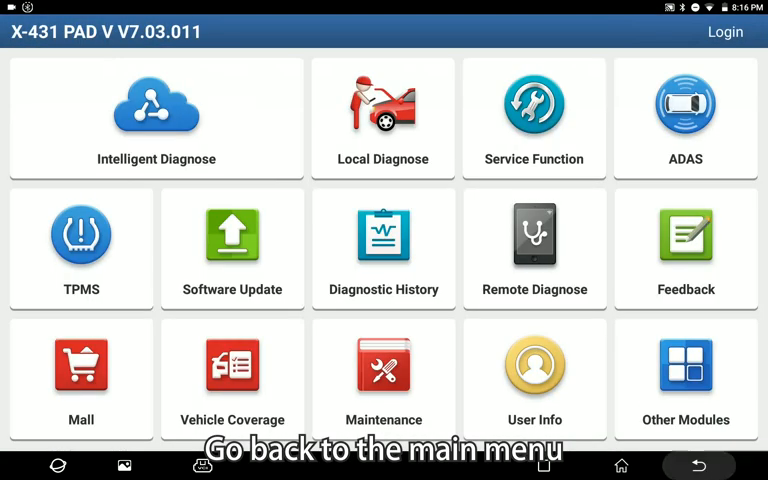
left_click(685, 367)
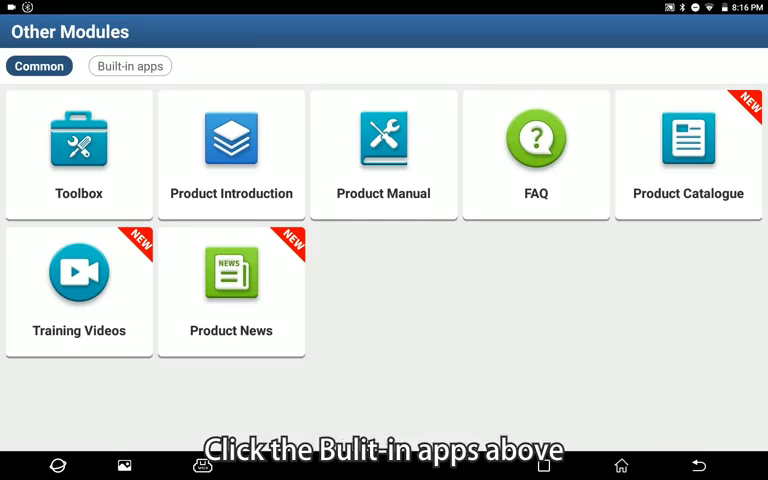
left_click(130, 65)
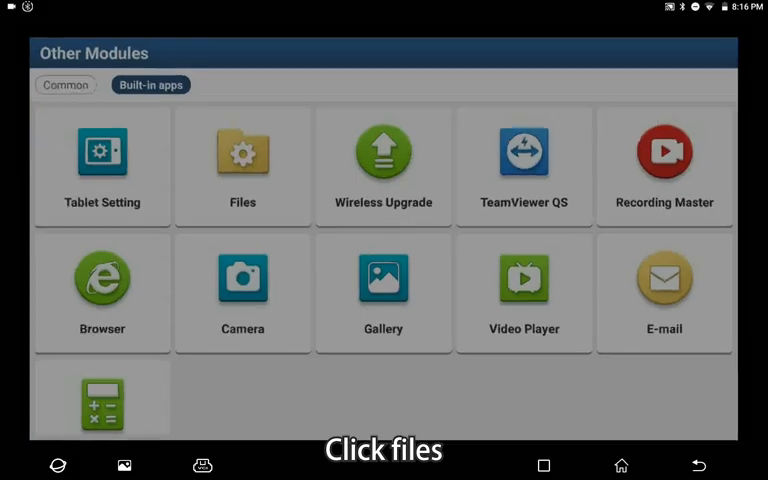
left_click(242, 152)
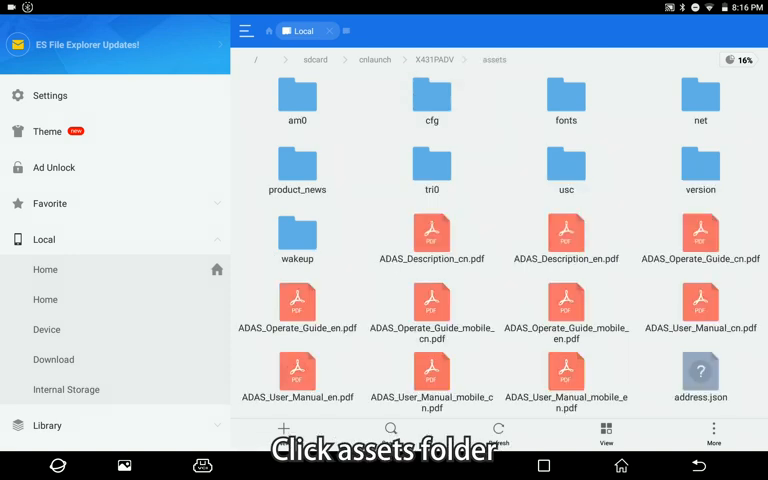
Scroll the X431PADV assets folder and select StdCfg.ini to get the app chooser.
scroll("down", 3)
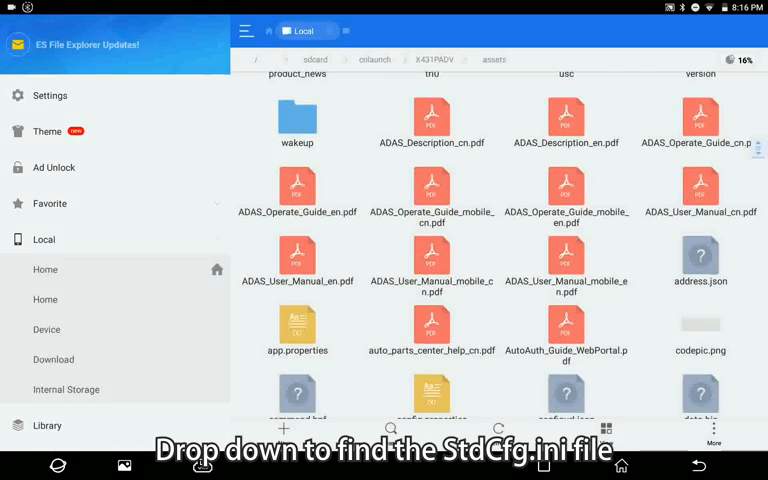
scroll("down", 3)
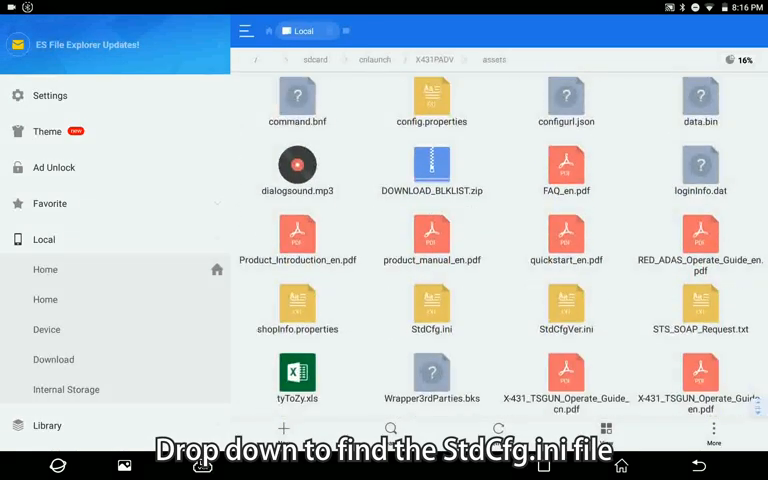
left_click(431, 315)
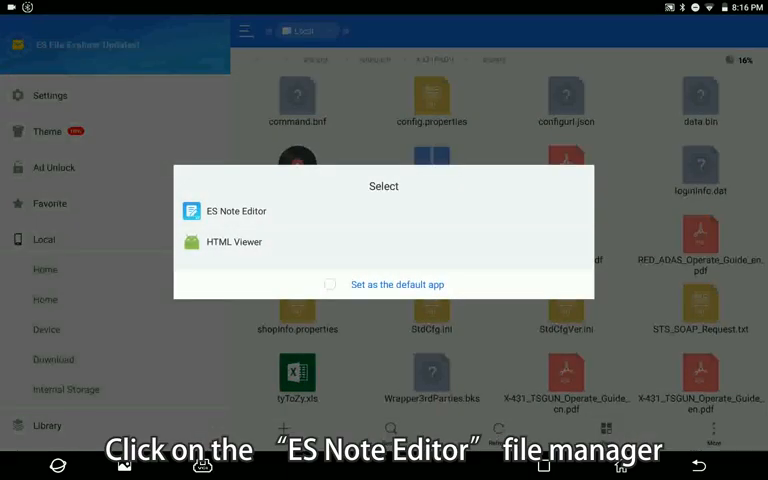
Open StdCfg.ini in ES Note Editor, change OnlineFlash and Flash to 1, and save.
left_click(235, 211)
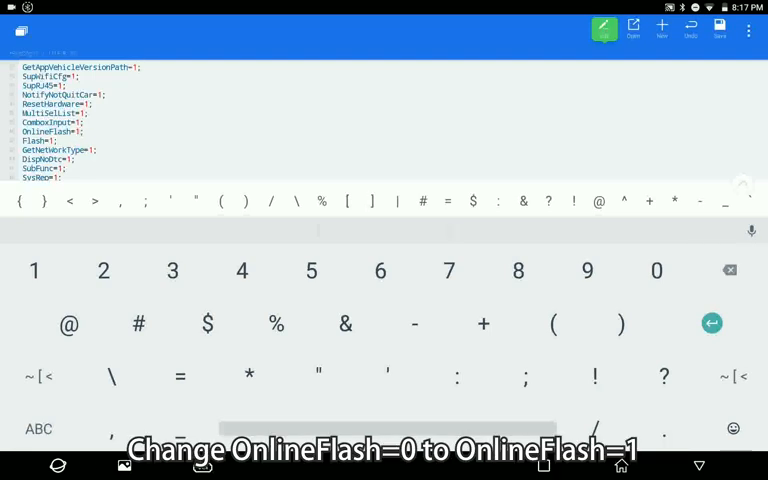
type("1")
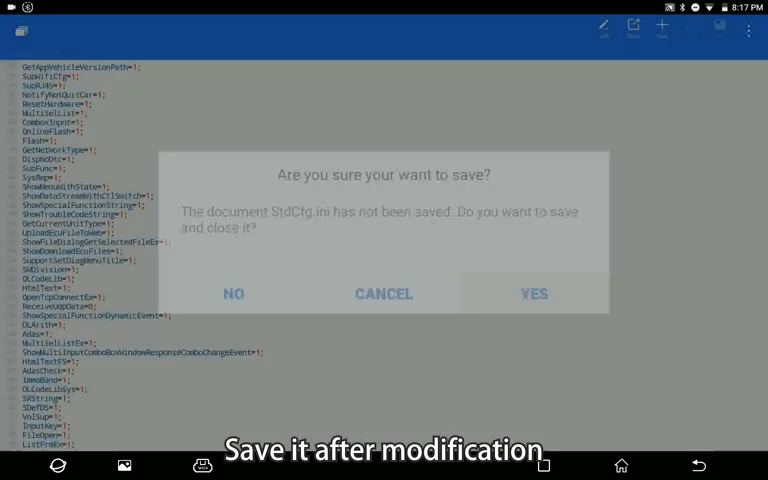
left_click(534, 293)
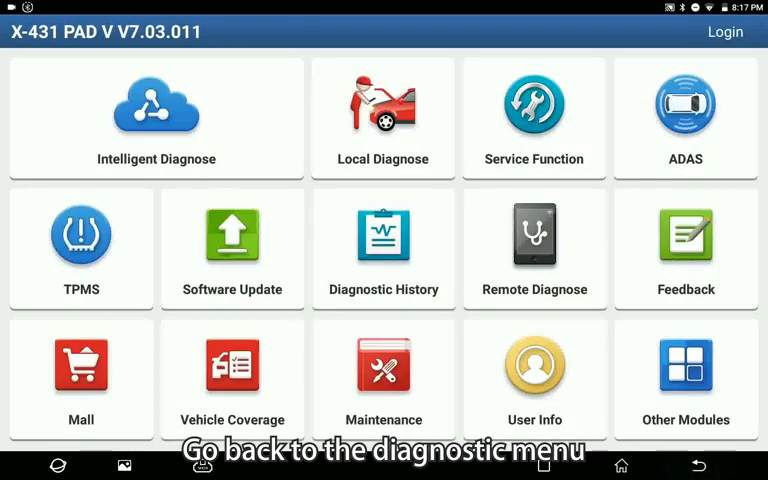
Start the PORSCHE software again from Local Diagnose.
left_click(383, 118)
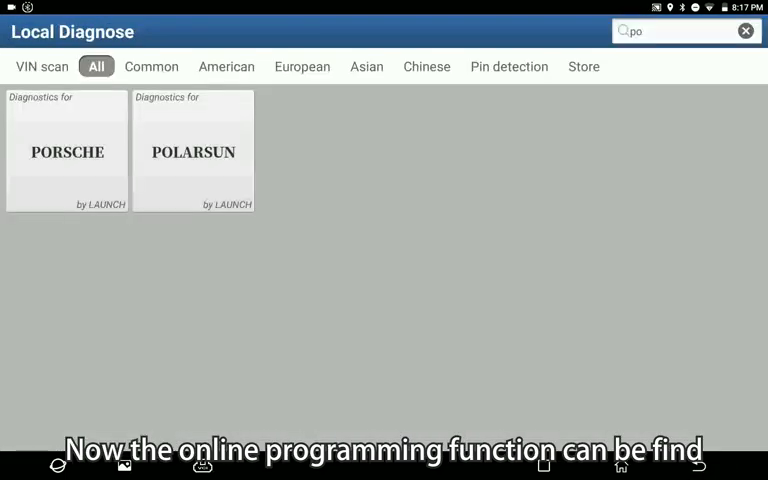
left_click(66, 150)
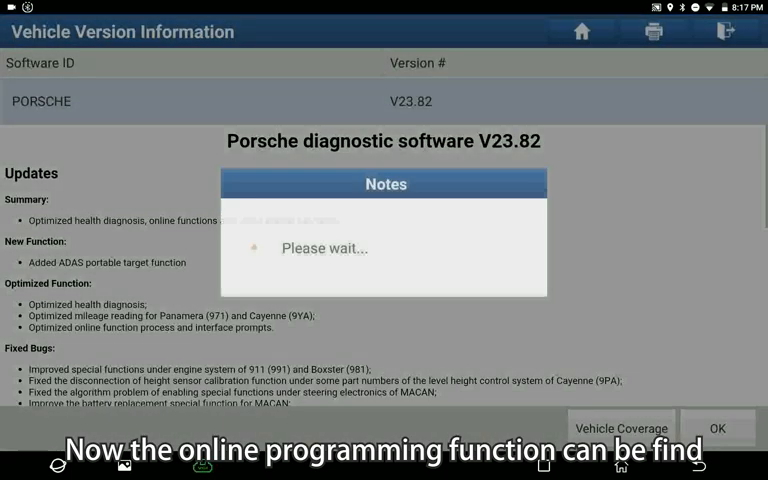